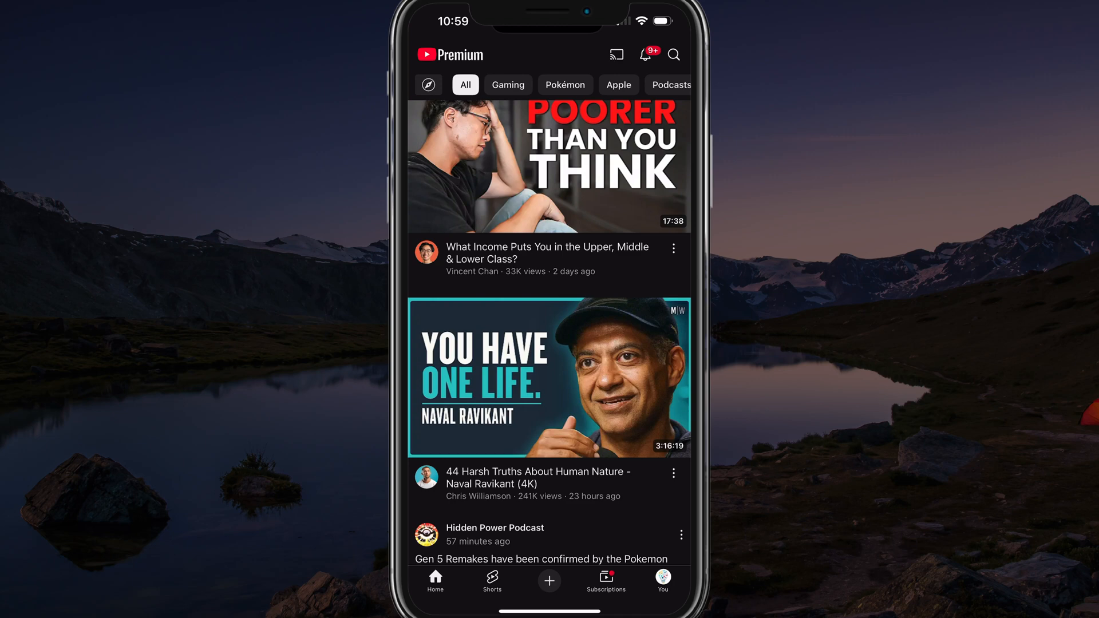
# Step: Go to the You page and open YouTube's settings menu
pyautogui.click(661, 580)
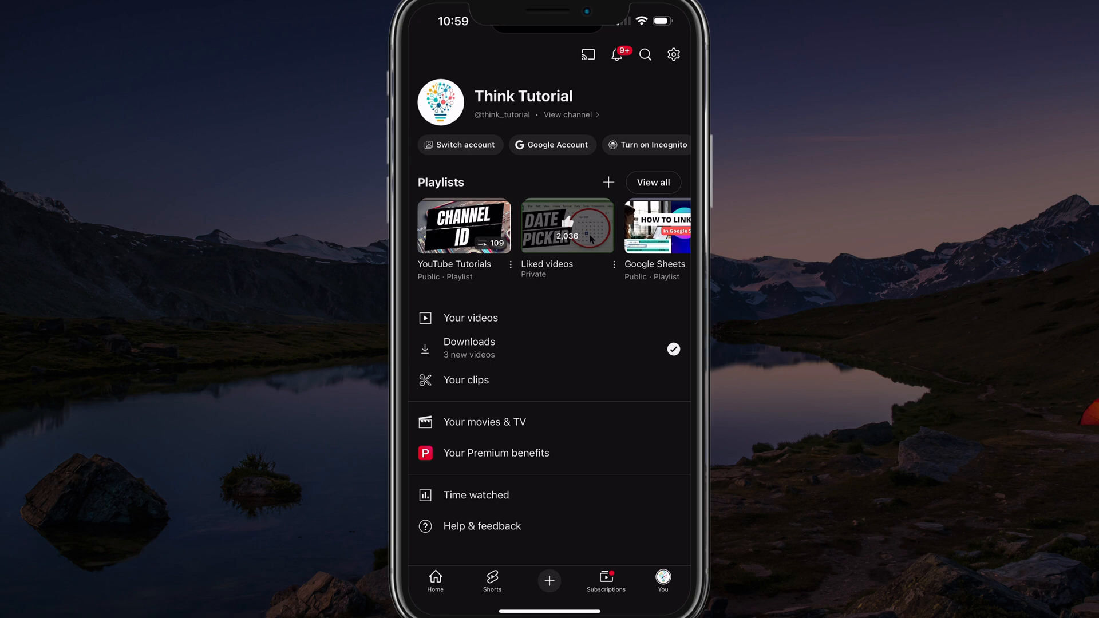
pyautogui.click(671, 54)
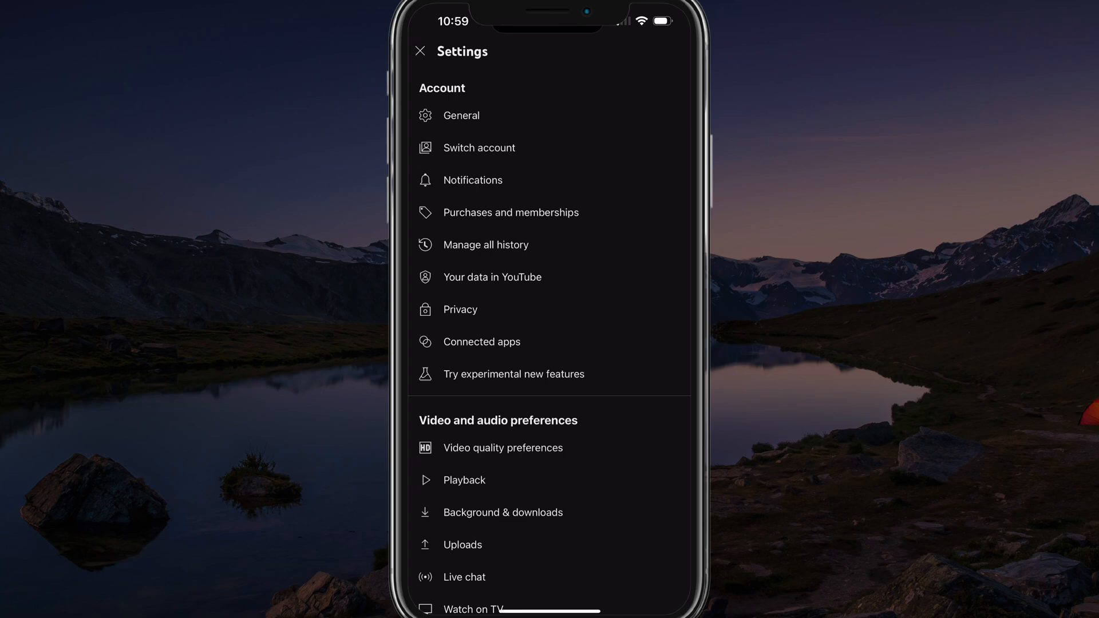
# Step: Review the General settings to confirm Restricted Mode is off, then close settings
pyautogui.click(461, 115)
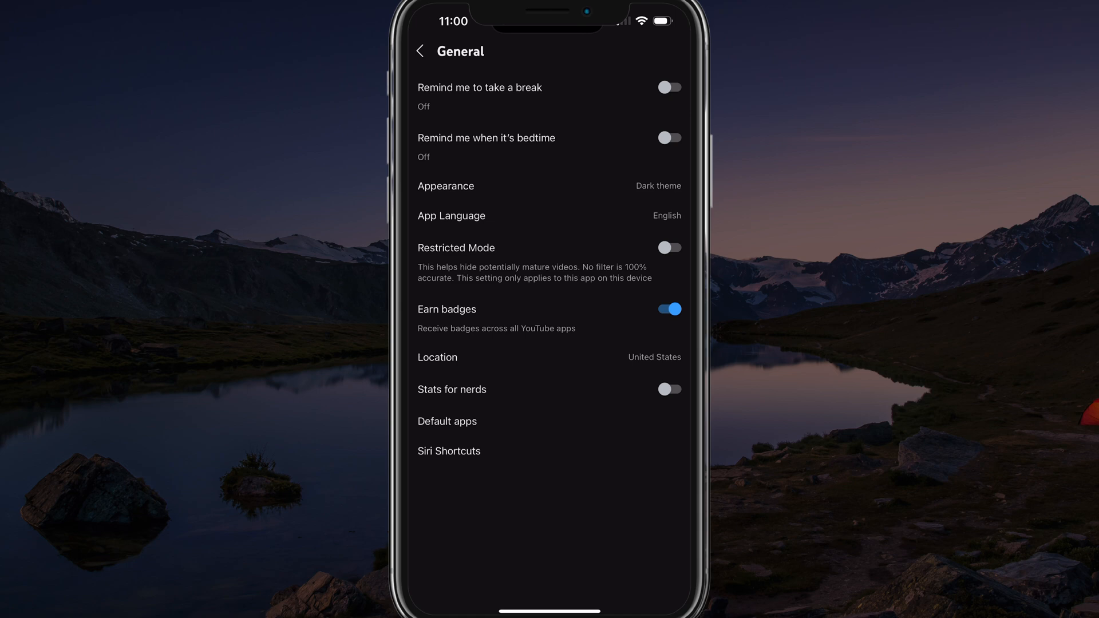
pyautogui.click(419, 50)
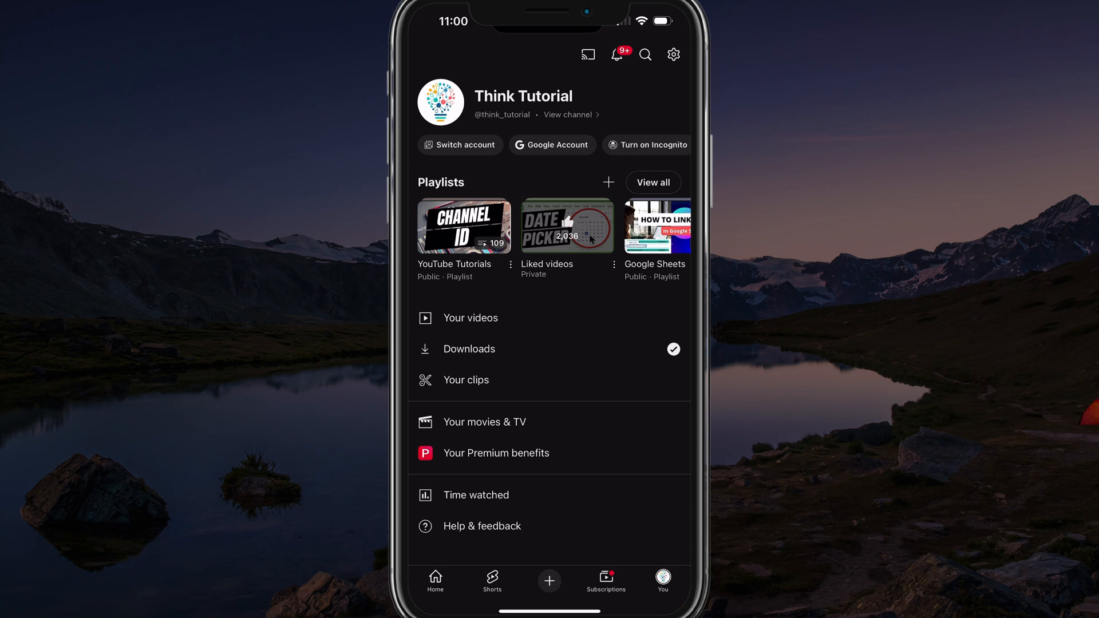
# Step: Open the linked Google Account management page from the You page
pyautogui.click(552, 144)
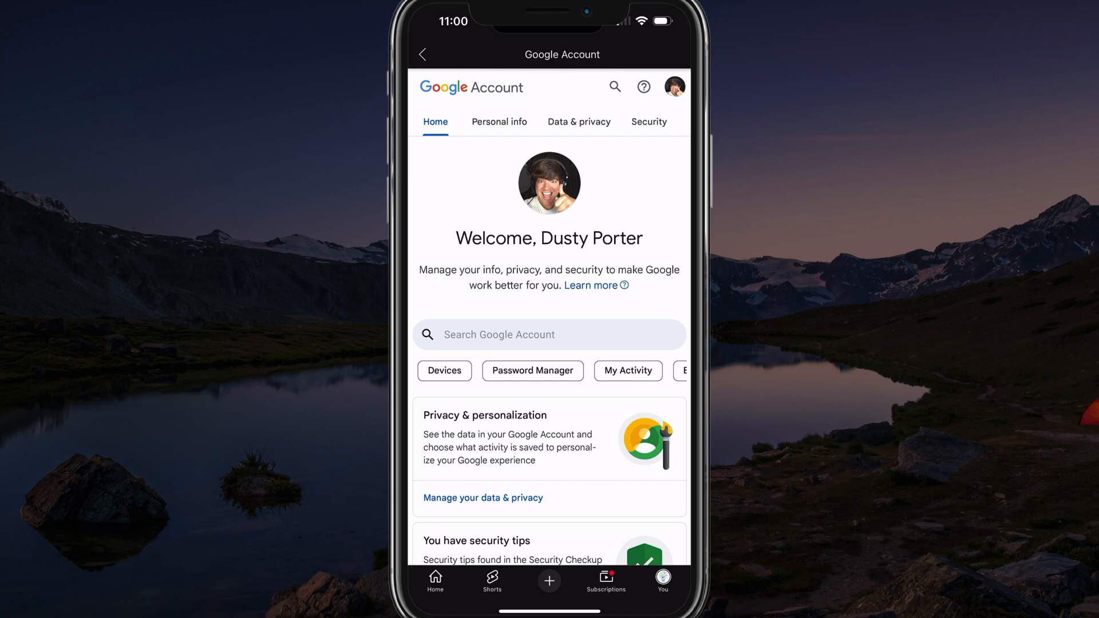
# Step: Open the Google Account's Personal info tab showing name, birthday and gender
pyautogui.click(671, 86)
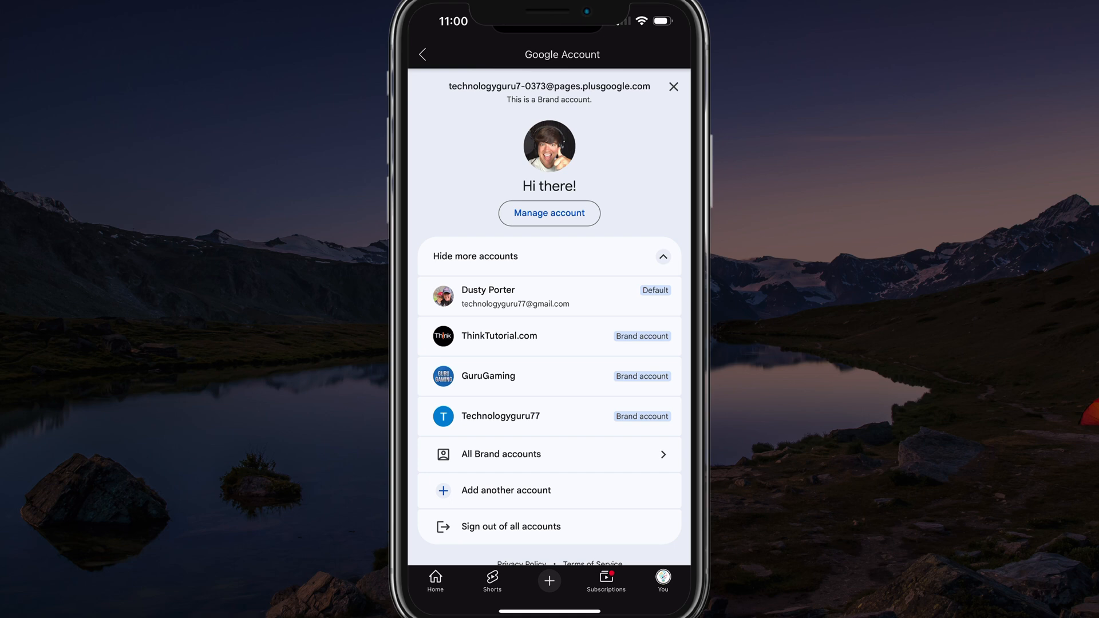
pyautogui.click(549, 213)
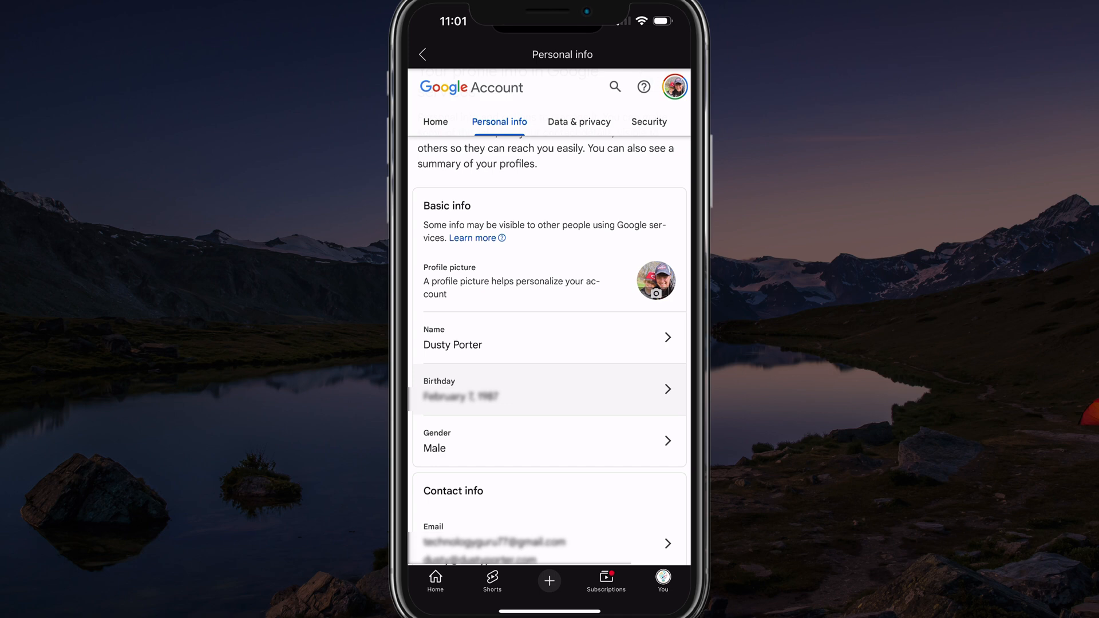
pyautogui.scroll(3)
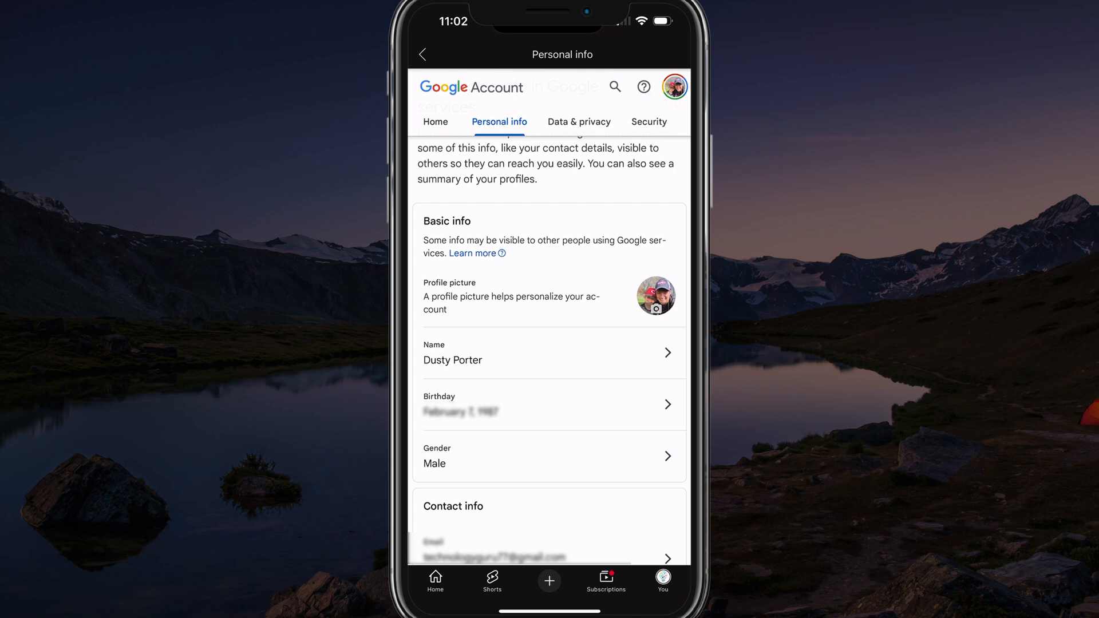
pyautogui.click(662, 580)
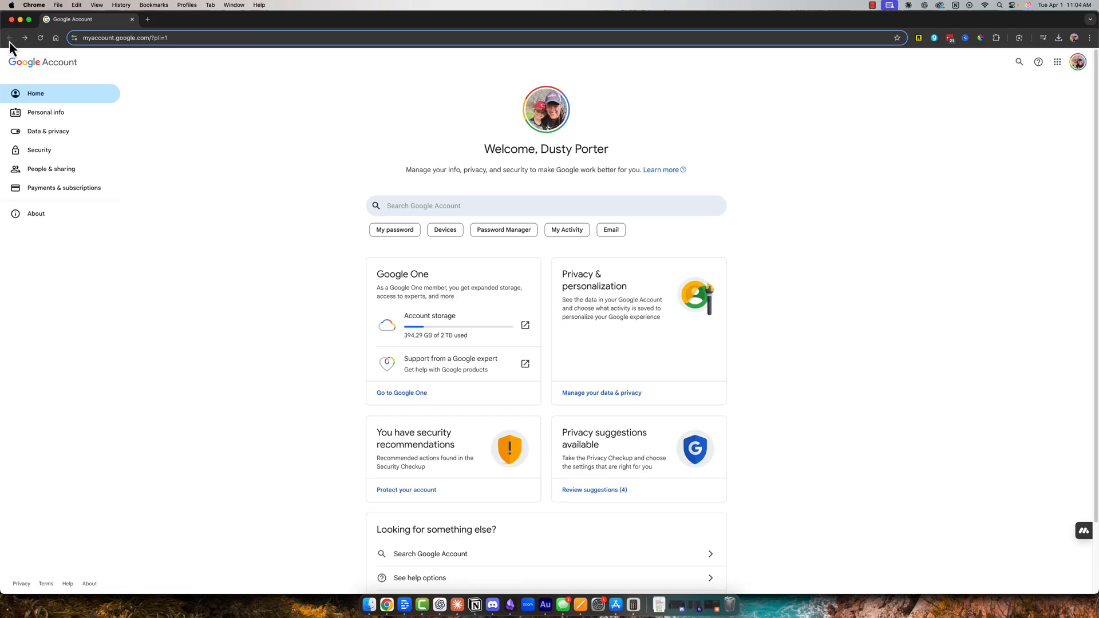
pyautogui.moveTo(940, 179)
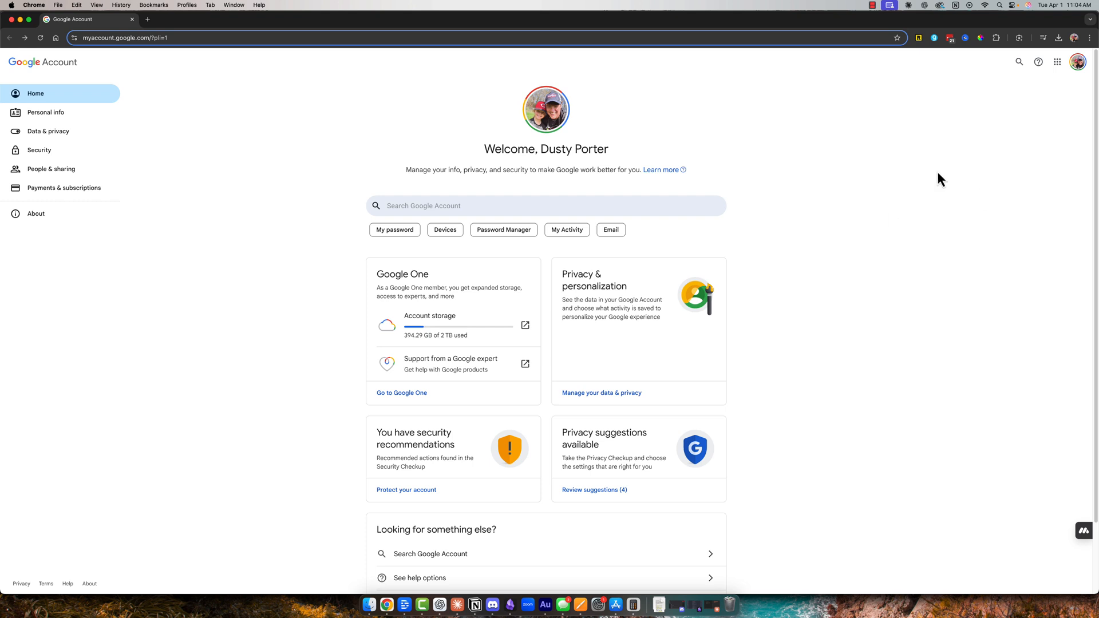
pyautogui.moveTo(206, 137)
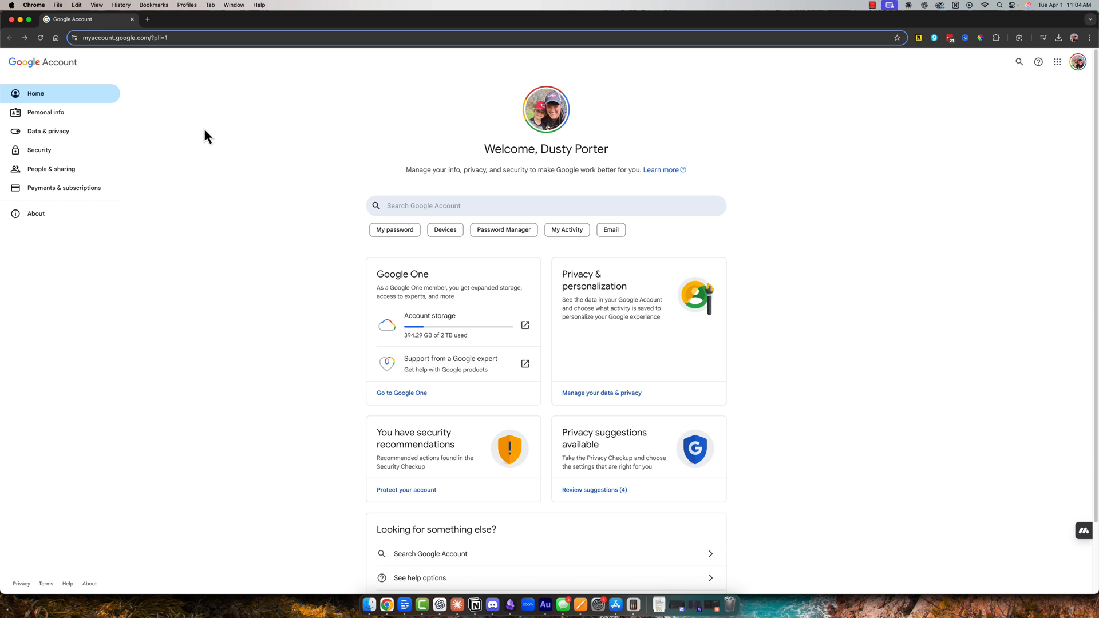
pyautogui.click(46, 113)
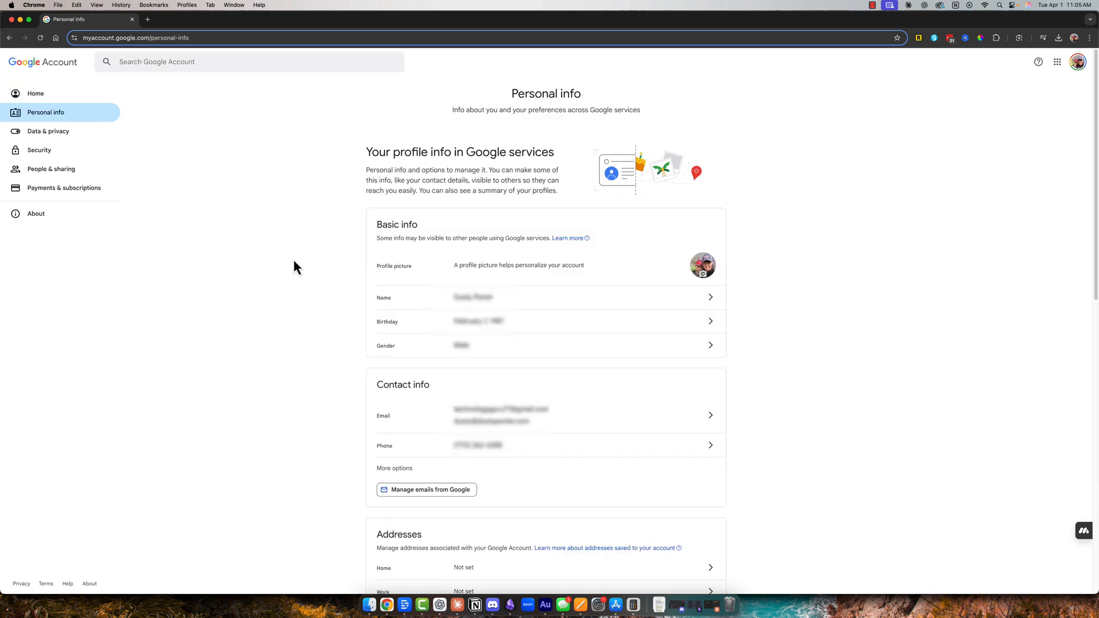
pyautogui.moveTo(281, 258)
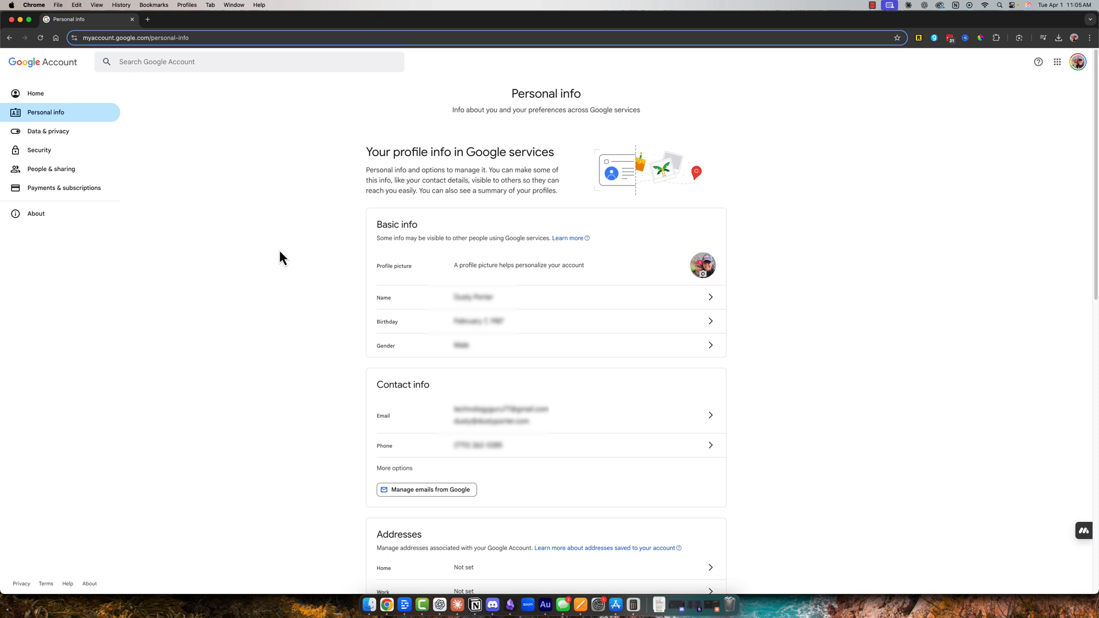
pyautogui.moveTo(278, 253)
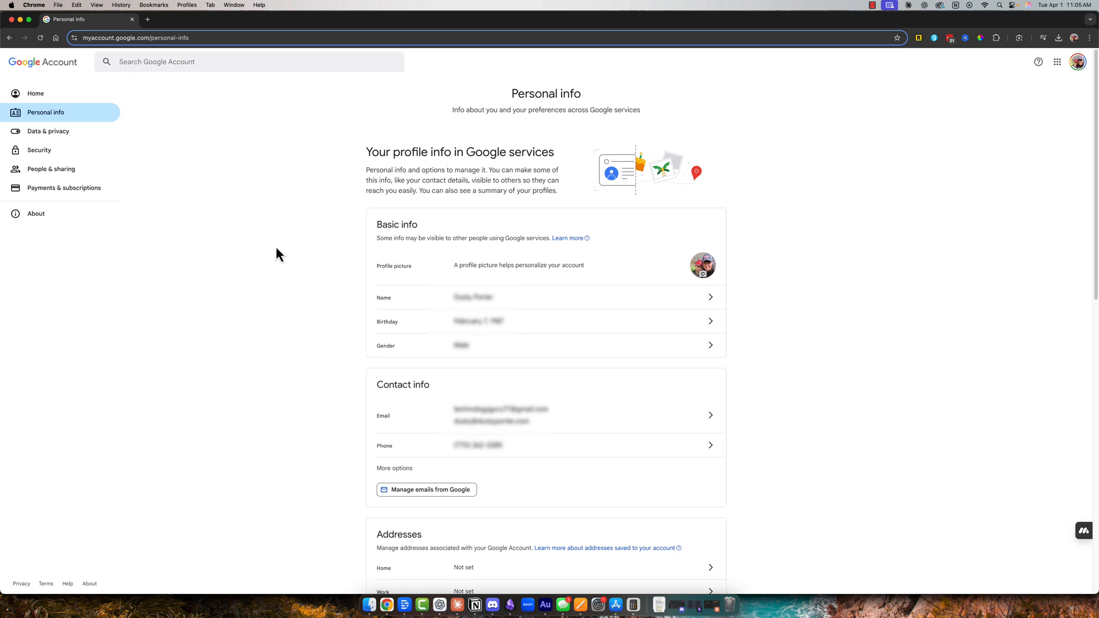
pyautogui.moveTo(274, 253)
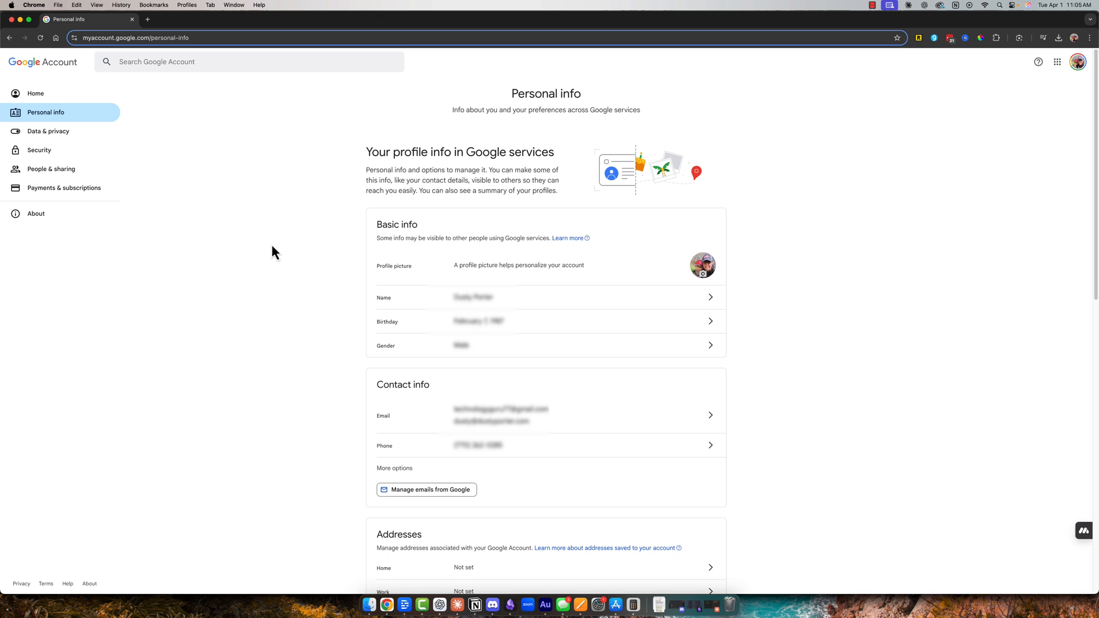